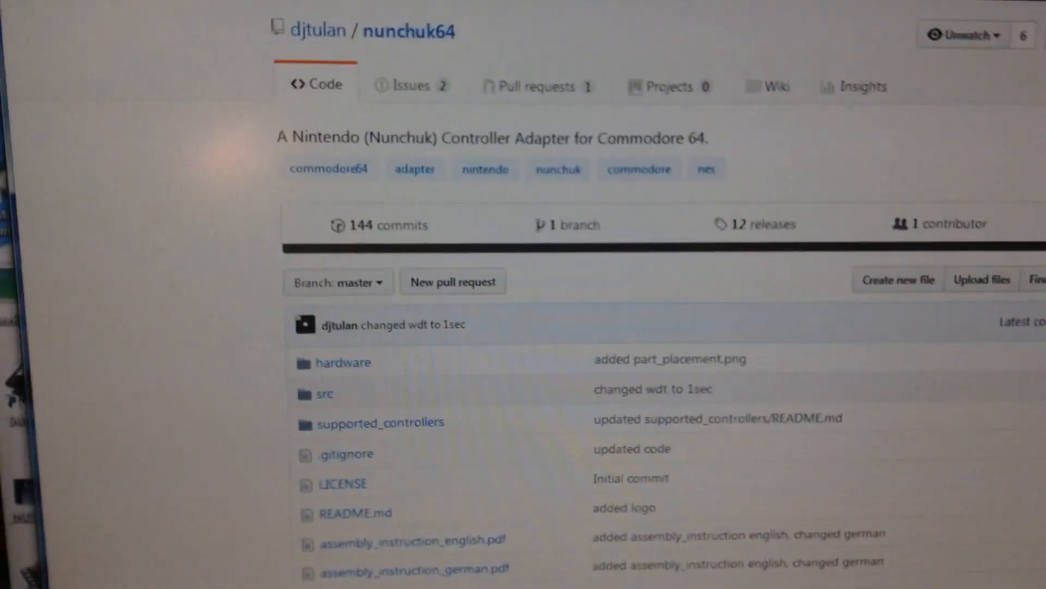
Browse the nunchuk64 repository into its src folder to list the Makefile and C sources.
{"action": "scroll", "scroll_direction": "down", "scroll_amount": 3}
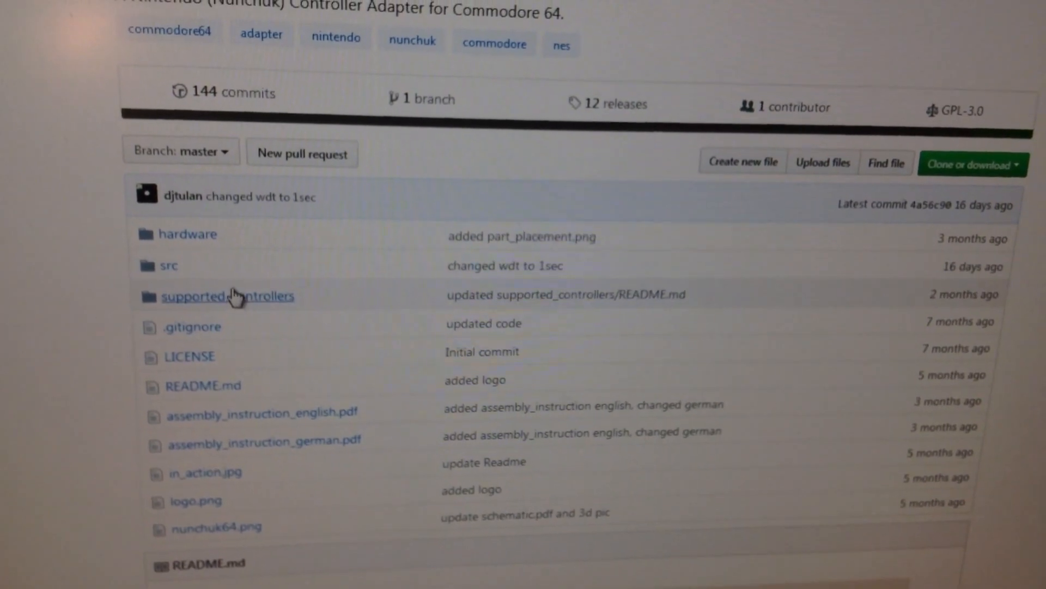
{"action": "left_click", "coordinate": [168, 264]}
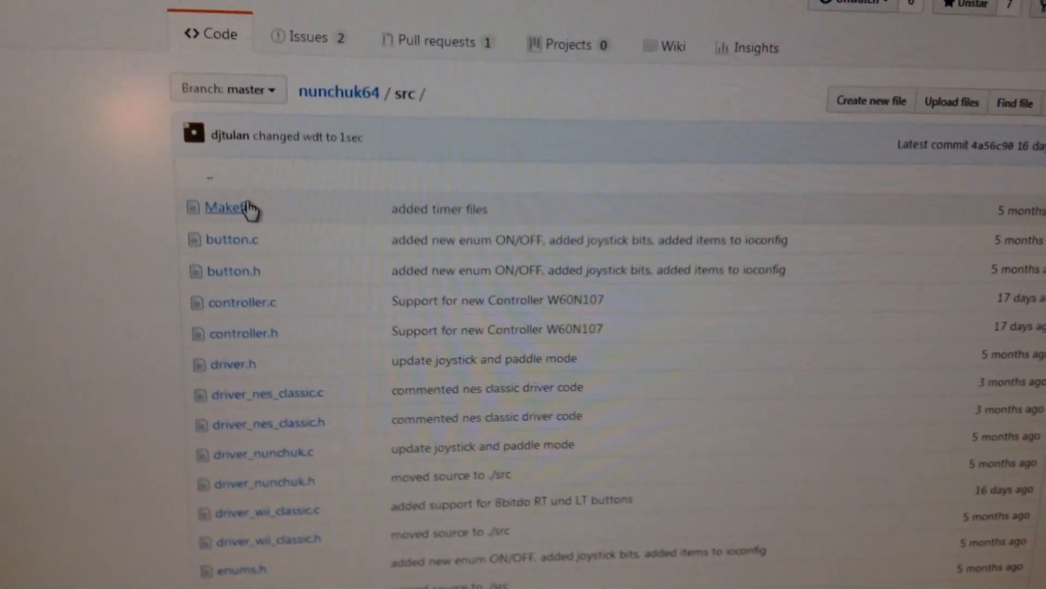